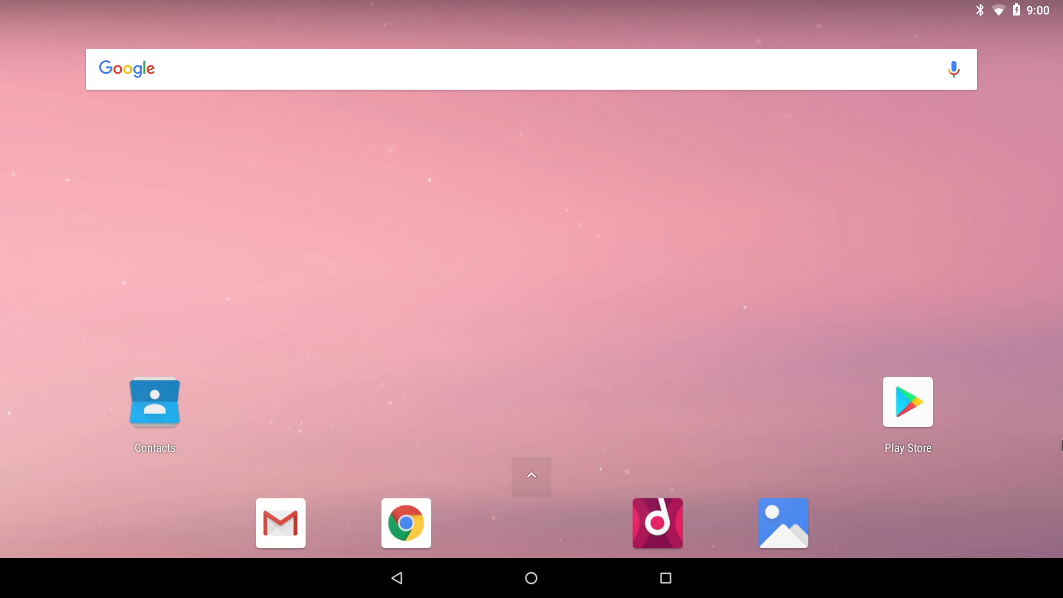
{"action": "mouse_move", "coordinate": [531, 532]}
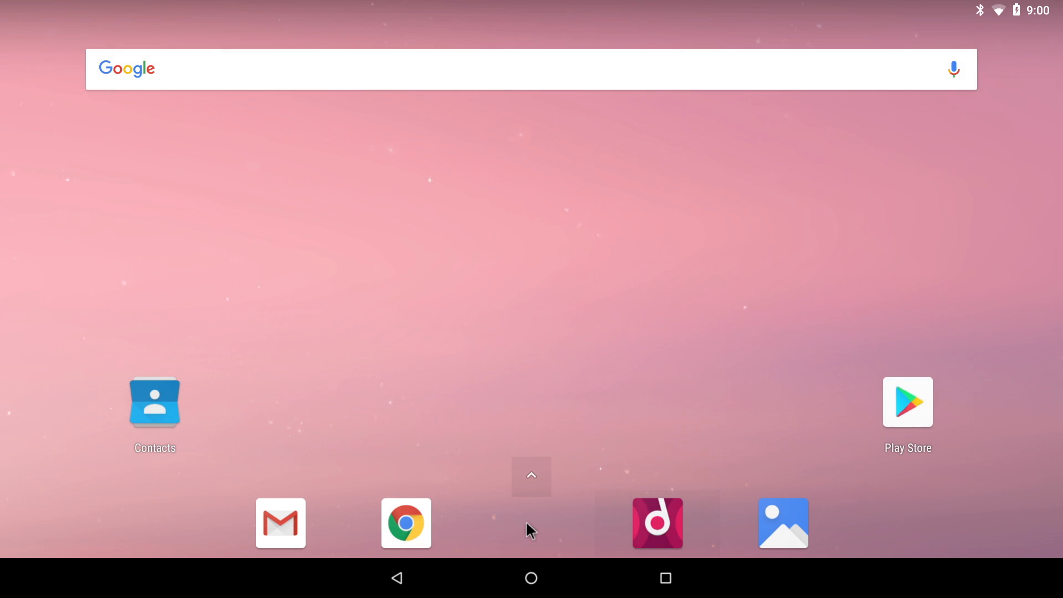
Reveal the app drawer listing 3DMark, AIDA64, Dolphin Emulator, Kodi and the rest.
{"action": "left_click", "coordinate": [531, 477]}
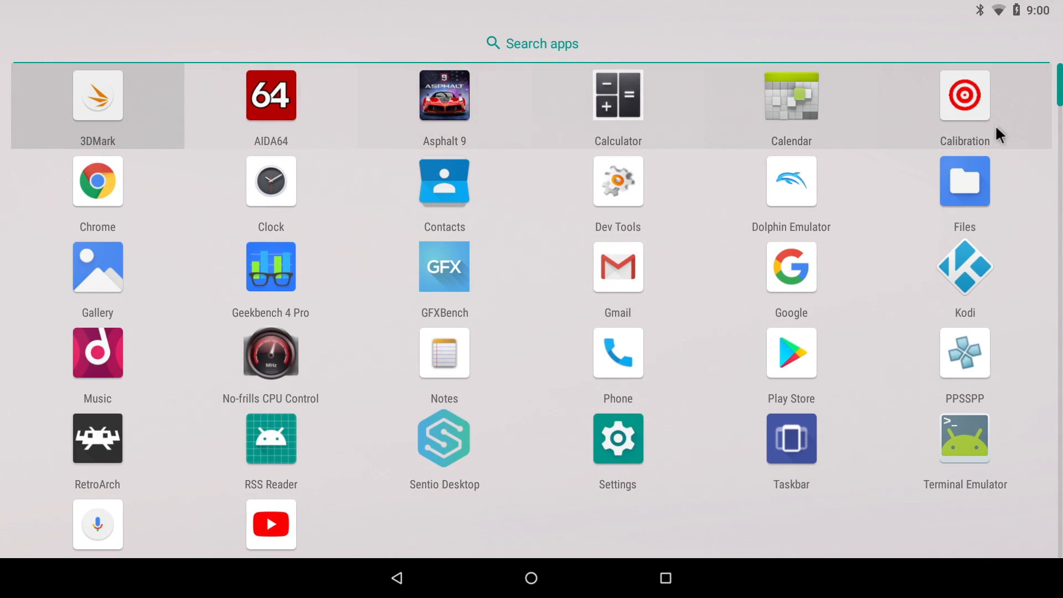
Launch the Play Store and show the Games Top Charts with Paper.io 2 and Swing Star.
{"action": "left_click", "coordinate": [791, 352]}
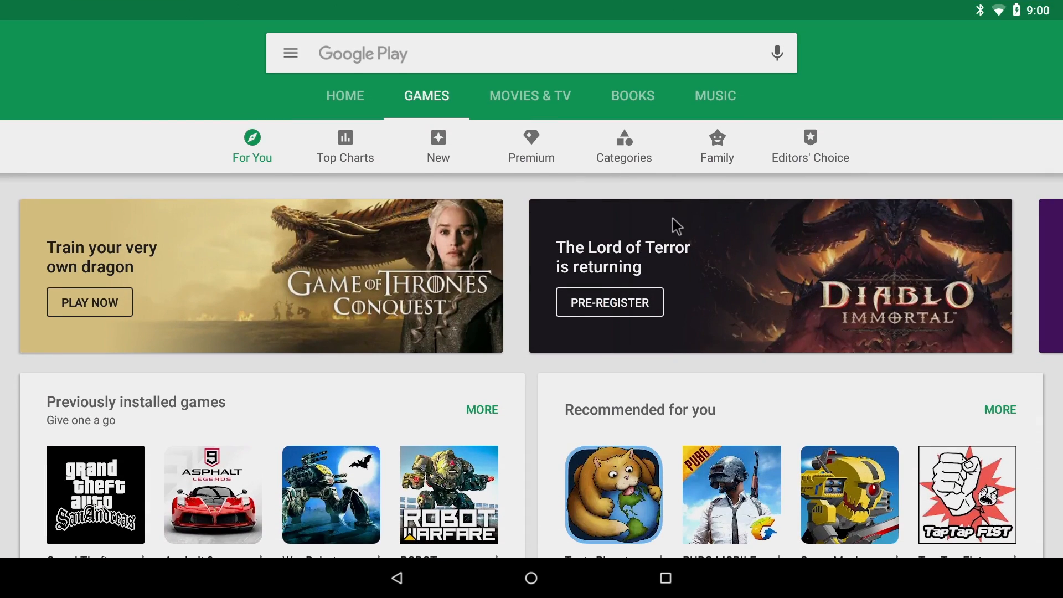
{"action": "mouse_move", "coordinate": [370, 168]}
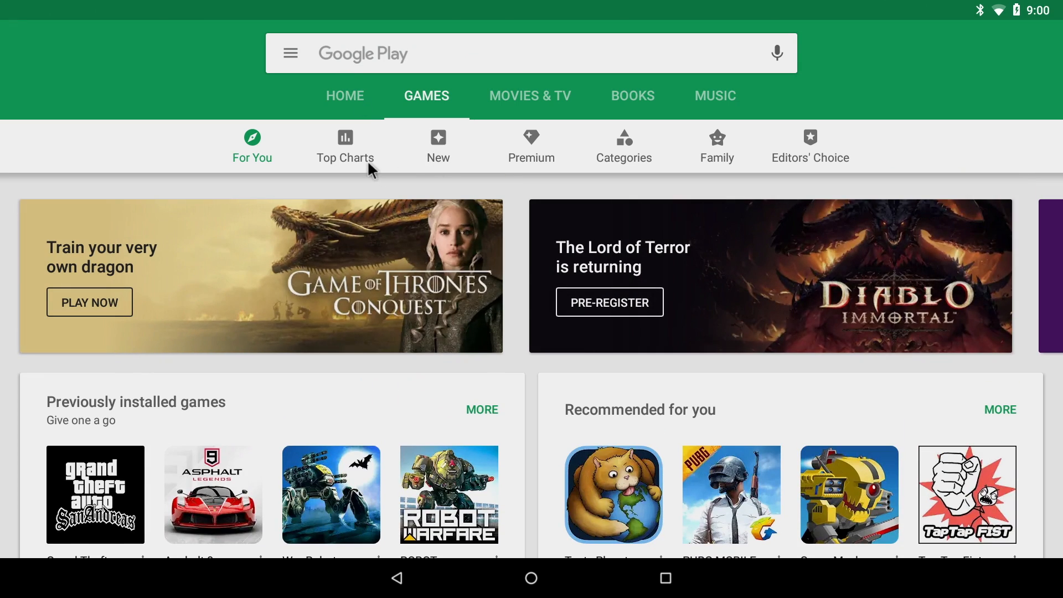
{"action": "left_click", "coordinate": [346, 145]}
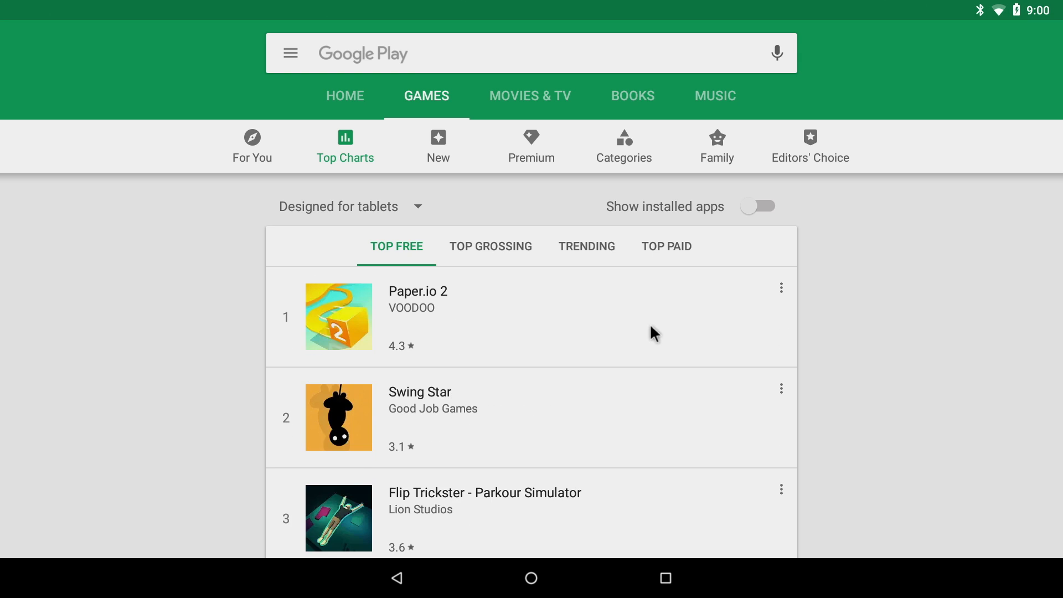
{"action": "mouse_move", "coordinate": [556, 588]}
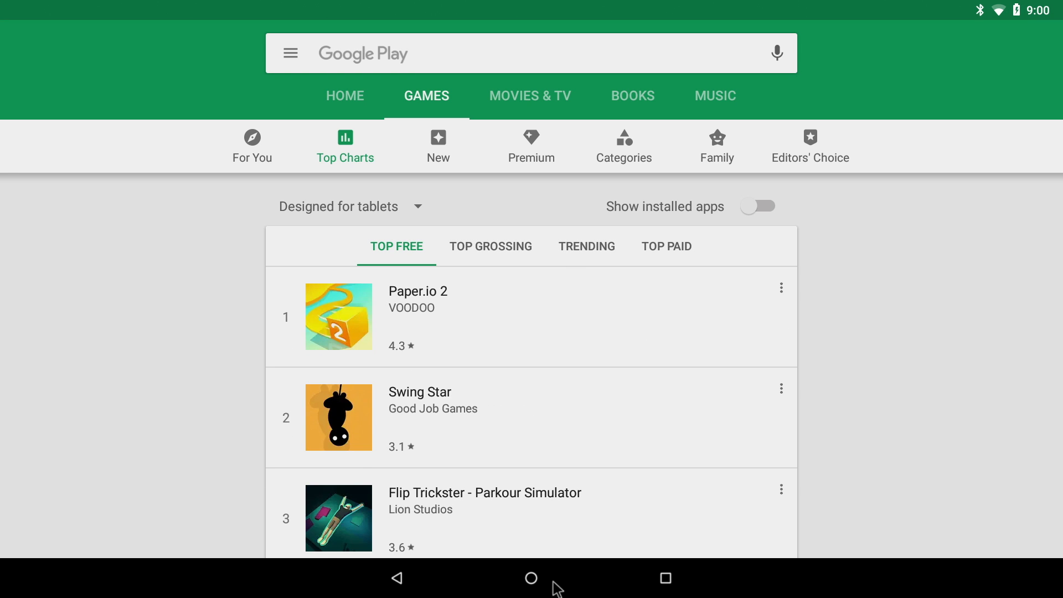
Return to the home screen before launching AIDA64.
{"action": "left_click", "coordinate": [530, 578]}
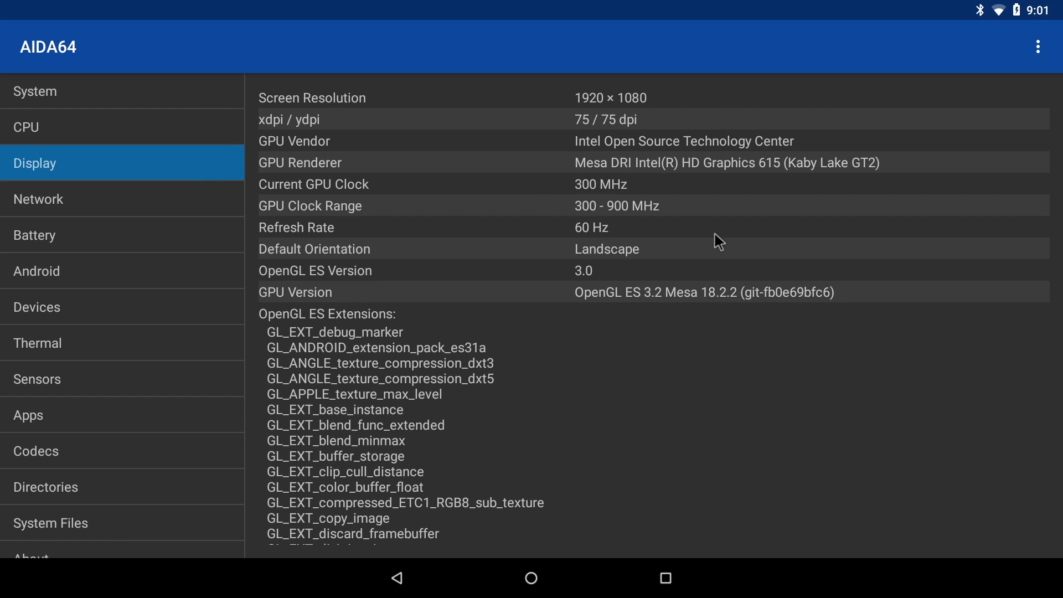
{"action": "mouse_move", "coordinate": [717, 250]}
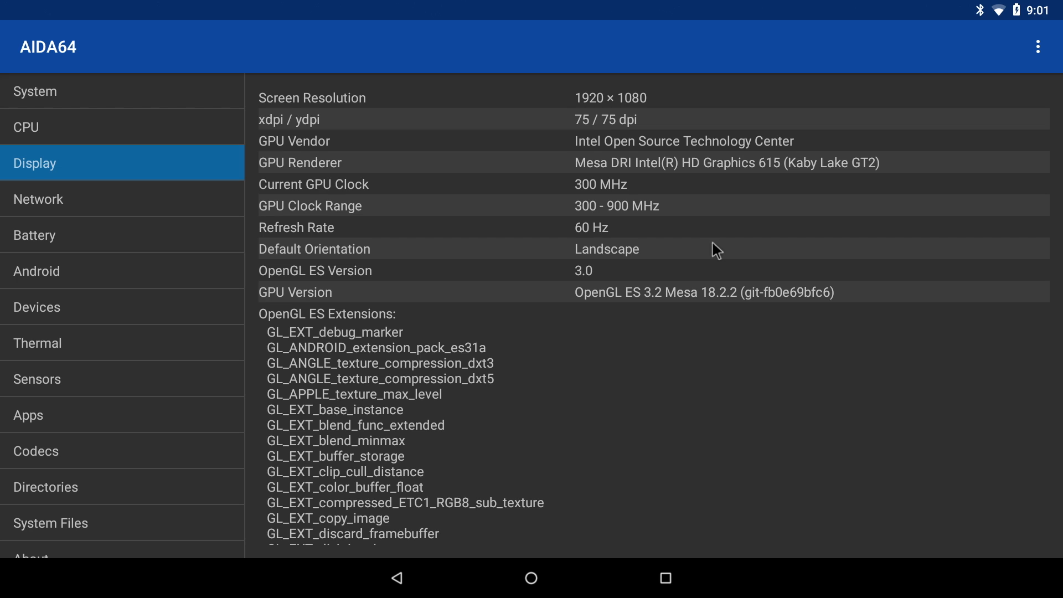
{"action": "mouse_move", "coordinate": [699, 258]}
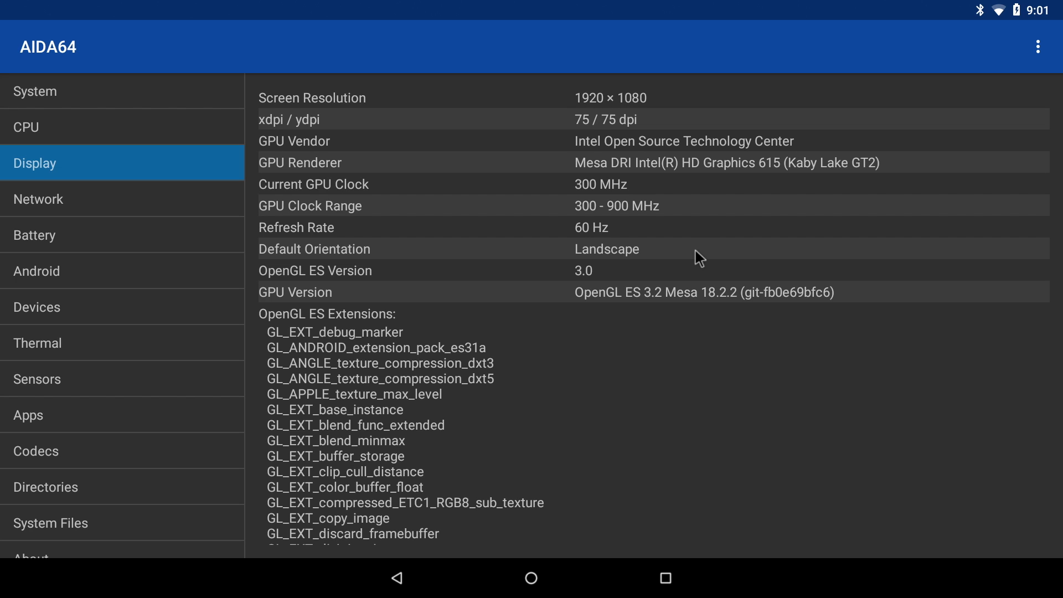
{"action": "mouse_move", "coordinate": [58, 318]}
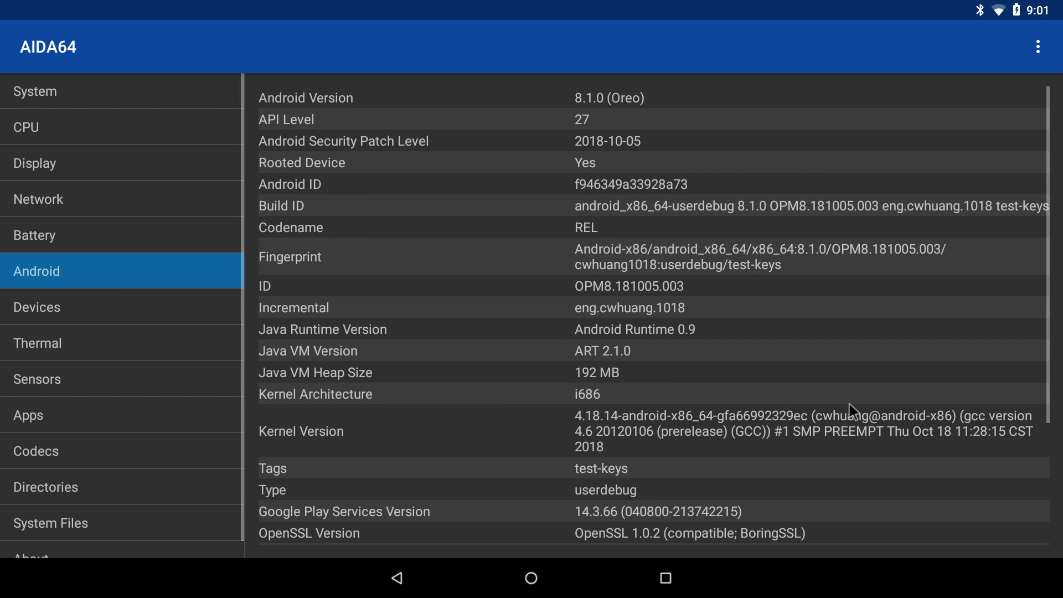
{"action": "mouse_move", "coordinate": [642, 120]}
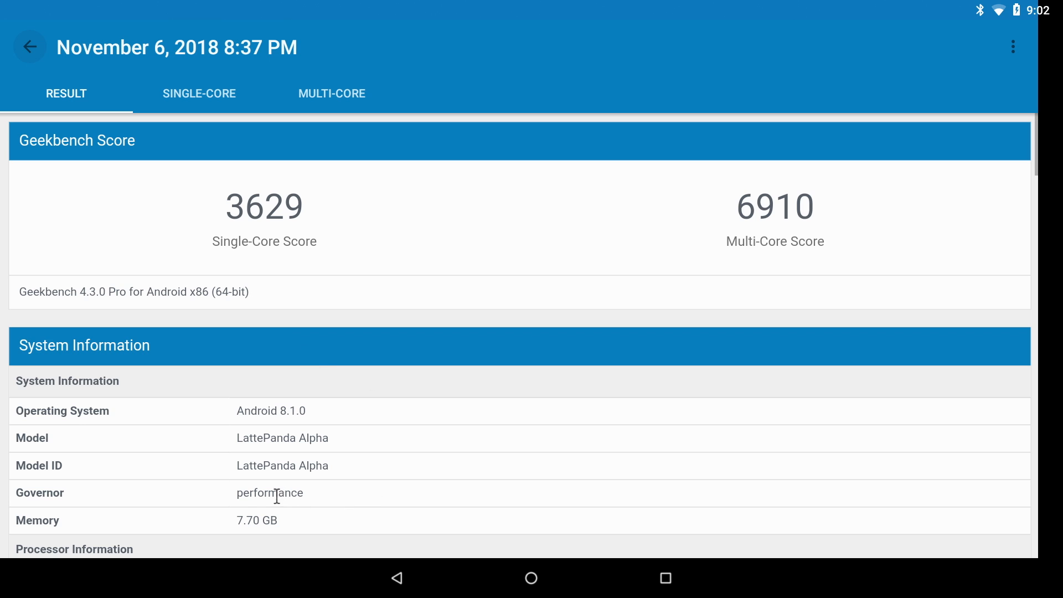
{"action": "mouse_move", "coordinate": [279, 272]}
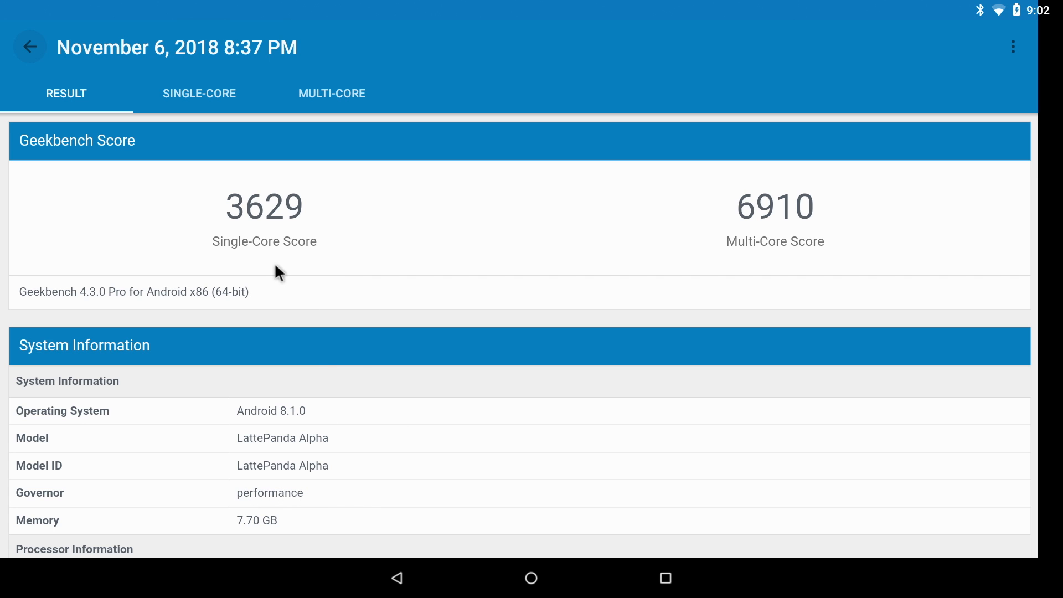
{"action": "mouse_move", "coordinate": [764, 277]}
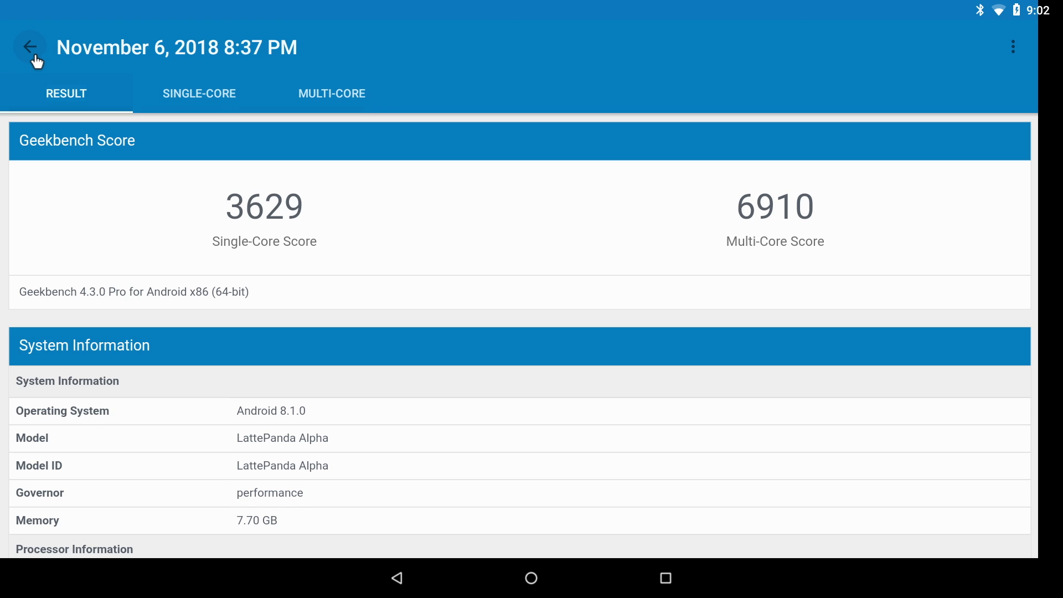
From Geekbench History, show the November 6, 6:55 PM result with 3435 single-core and 6480 multi-core.
{"action": "left_click", "coordinate": [30, 47]}
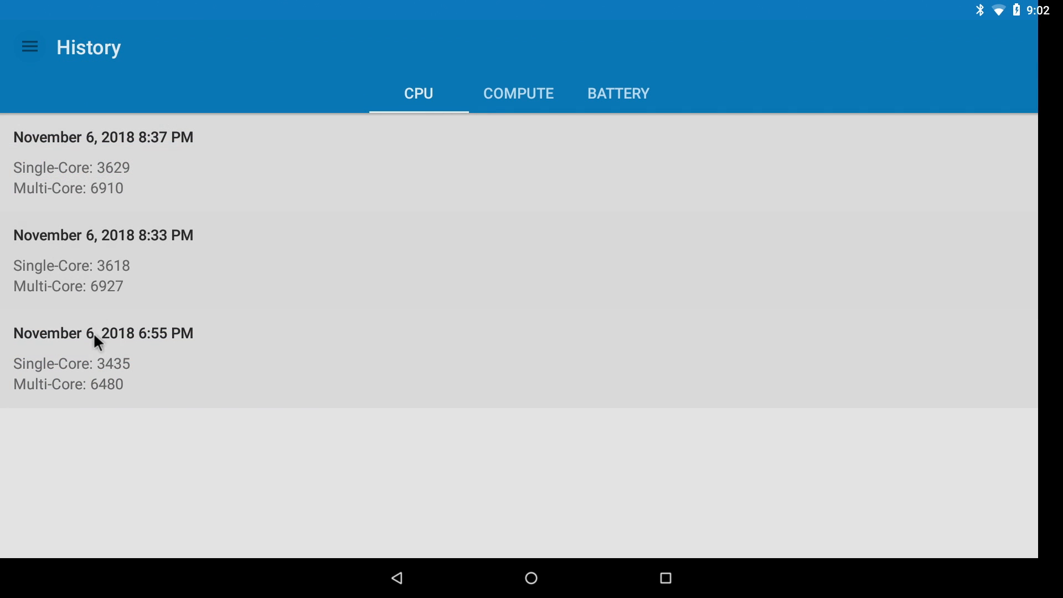
{"action": "left_click", "coordinate": [103, 333]}
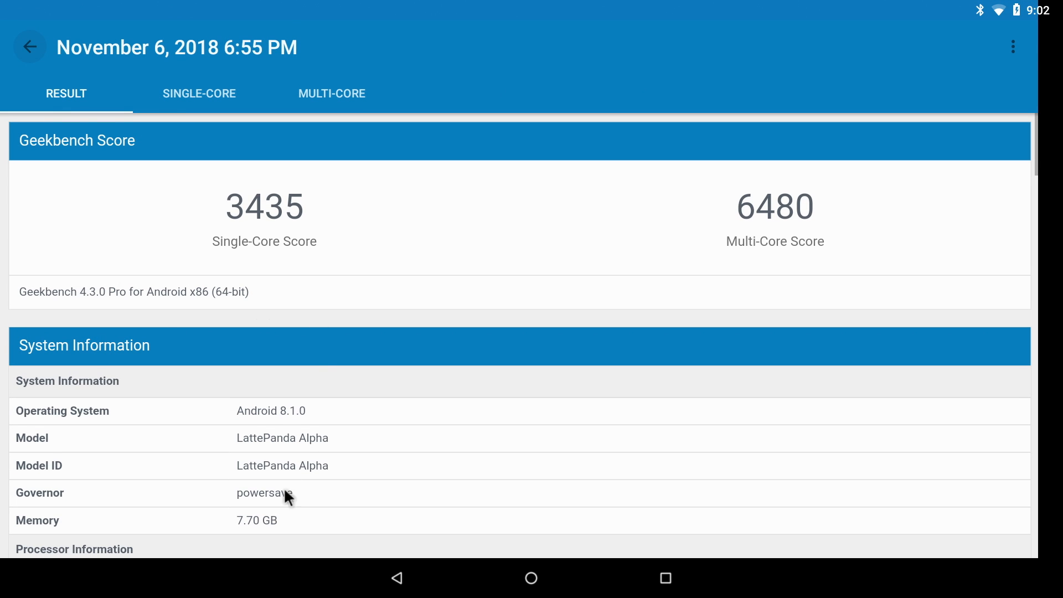
{"action": "mouse_move", "coordinate": [783, 264]}
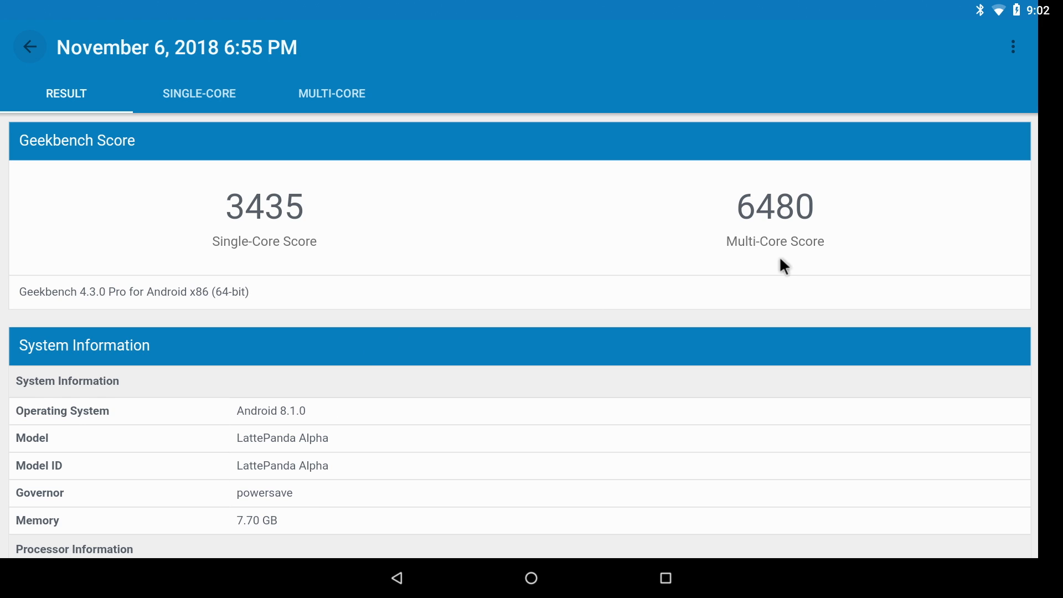
{"action": "mouse_move", "coordinate": [295, 263]}
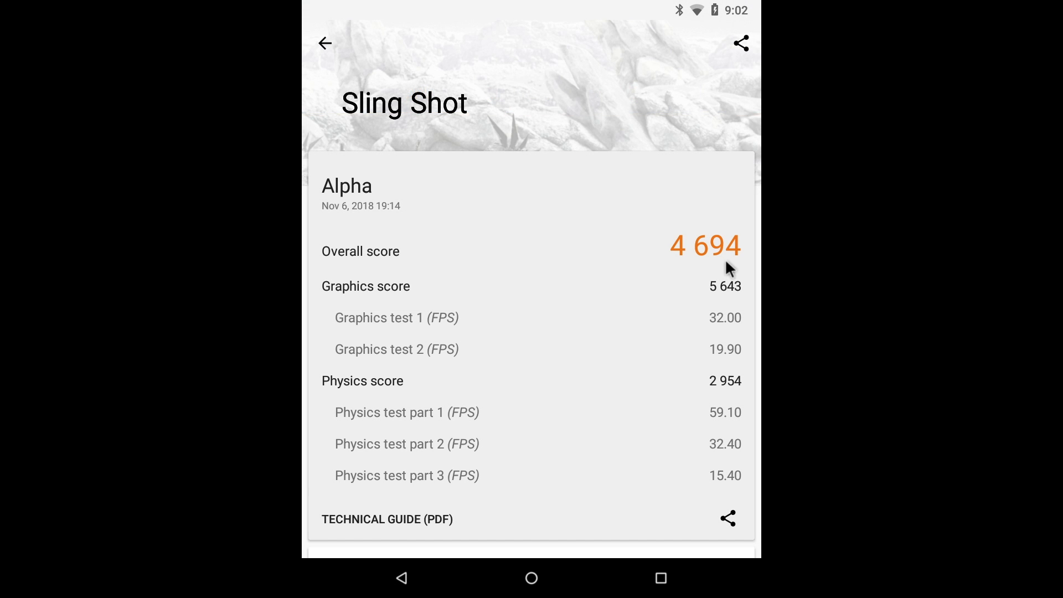
{"action": "mouse_move", "coordinate": [620, 465]}
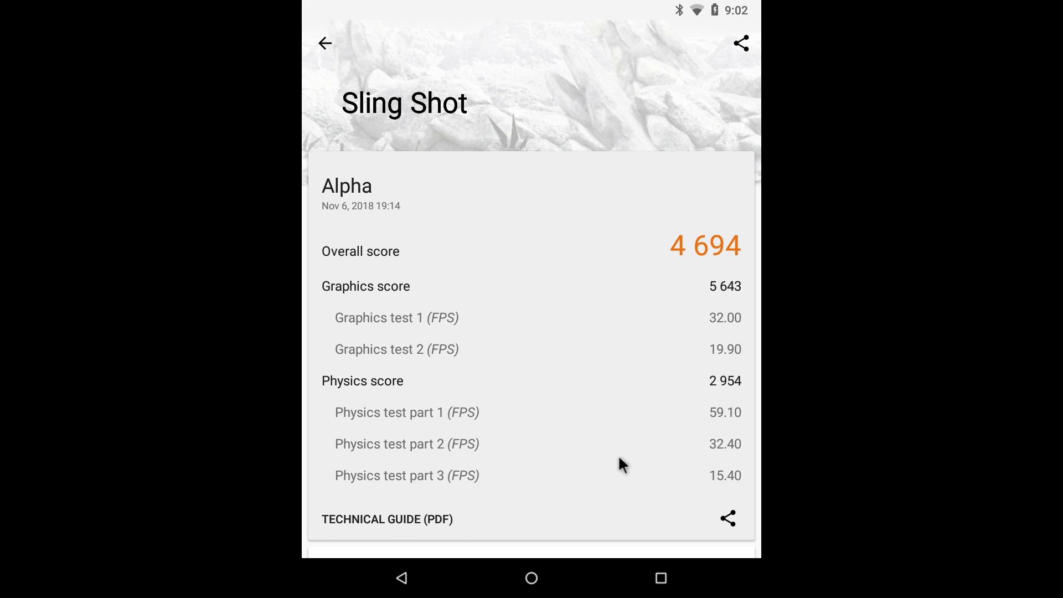
Compare the 4,694 Sling Shot score against the ranked devices, then go back home.
{"action": "left_click", "coordinate": [704, 531]}
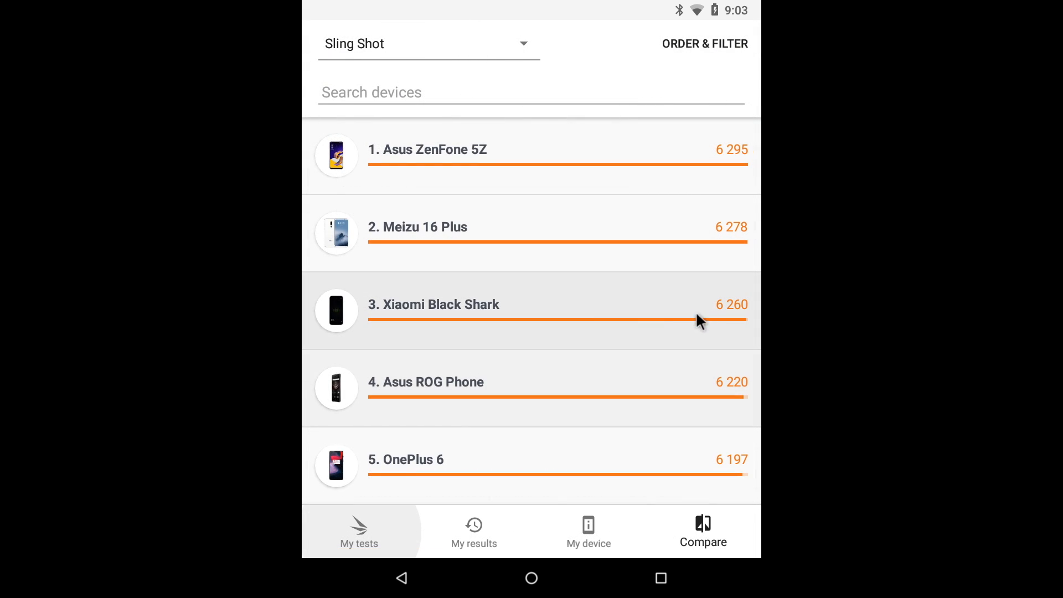
{"action": "mouse_move", "coordinate": [597, 413]}
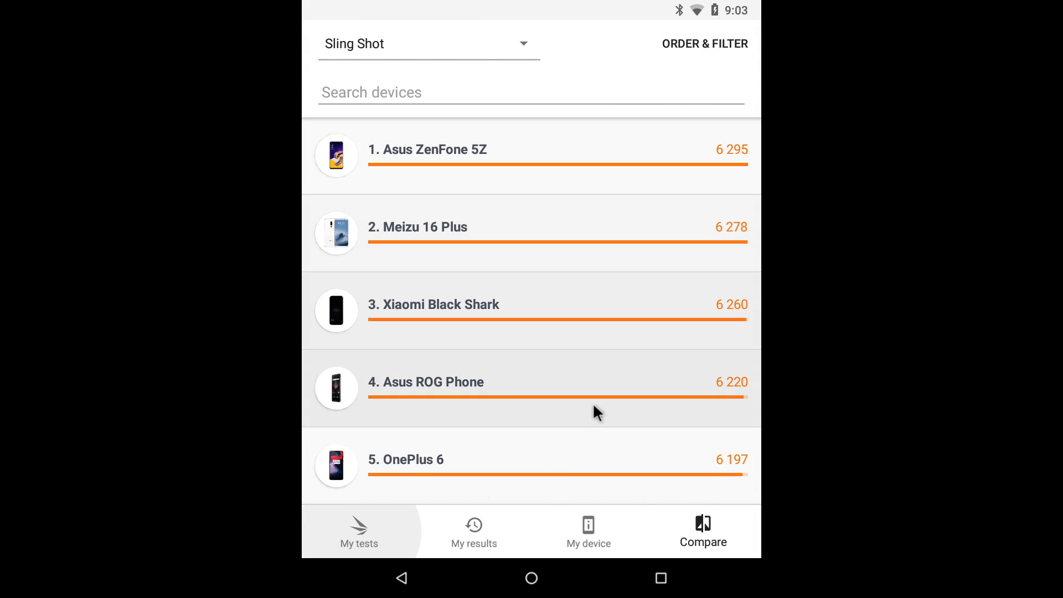
{"action": "scroll", "scroll_direction": "down", "scroll_amount": 3}
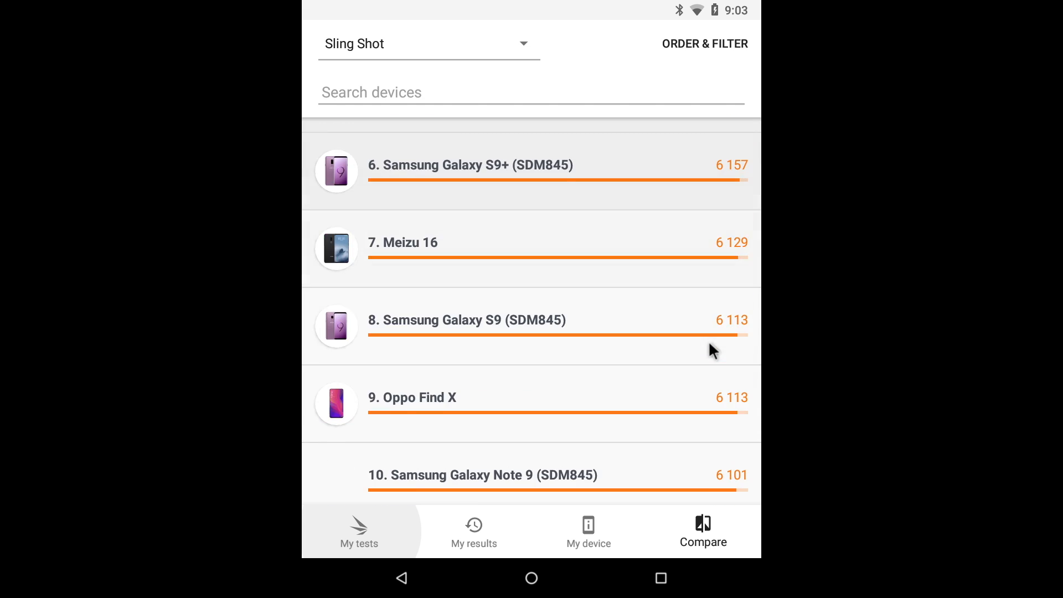
{"action": "scroll", "scroll_direction": "down", "scroll_amount": 3}
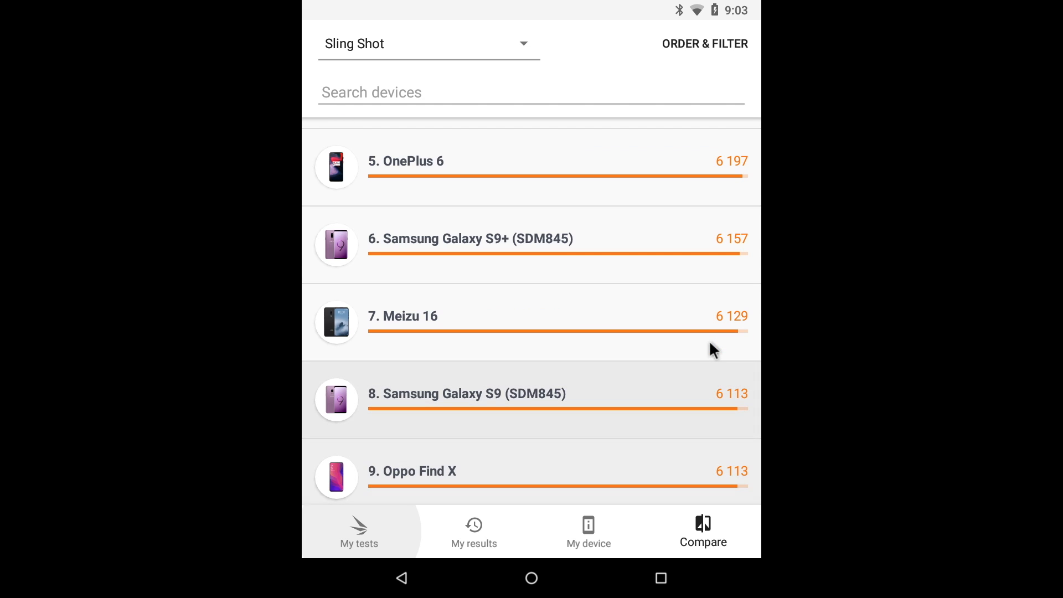
{"action": "scroll", "scroll_direction": "down", "scroll_amount": 3}
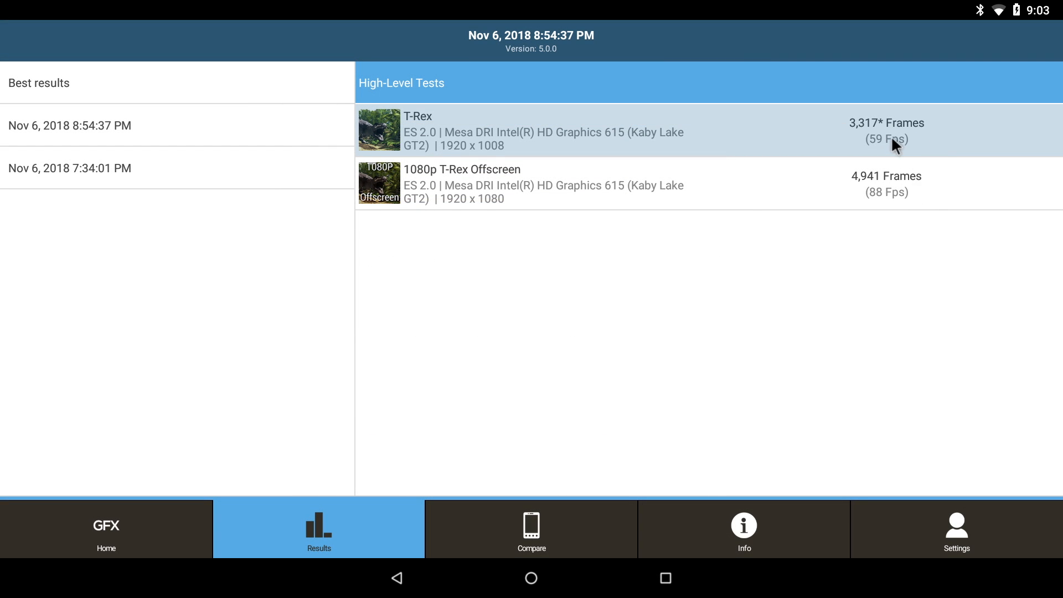
{"action": "mouse_move", "coordinate": [565, 588]}
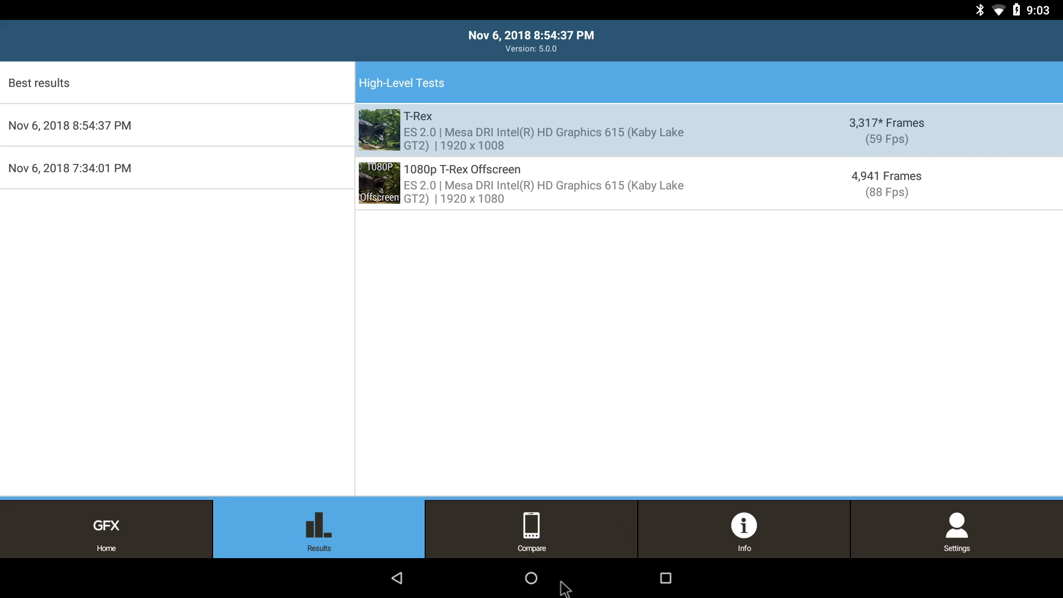
{"action": "left_click", "coordinate": [531, 530]}
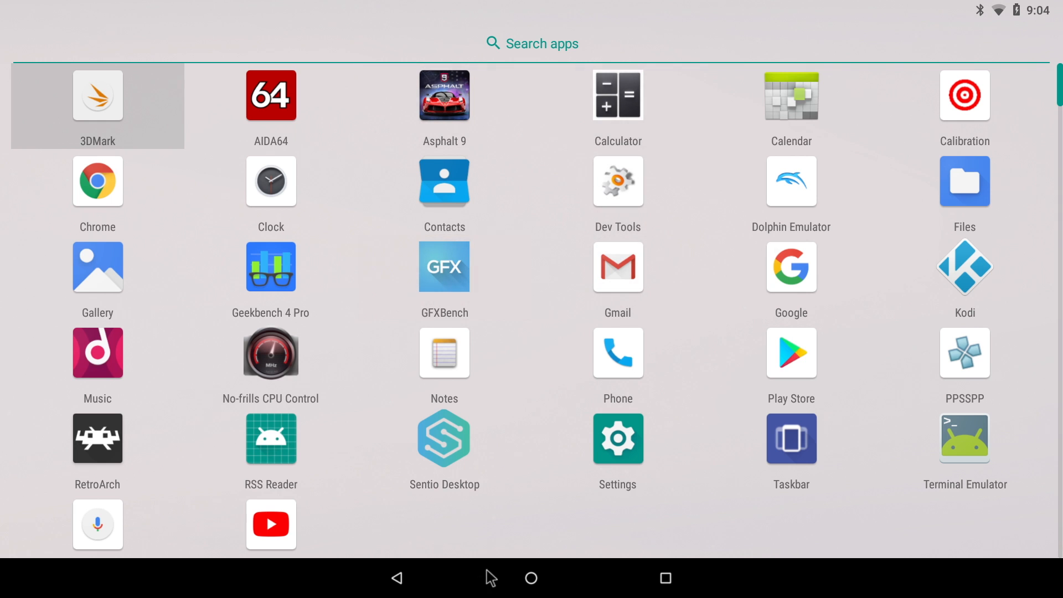
{"action": "mouse_move", "coordinate": [471, 461]}
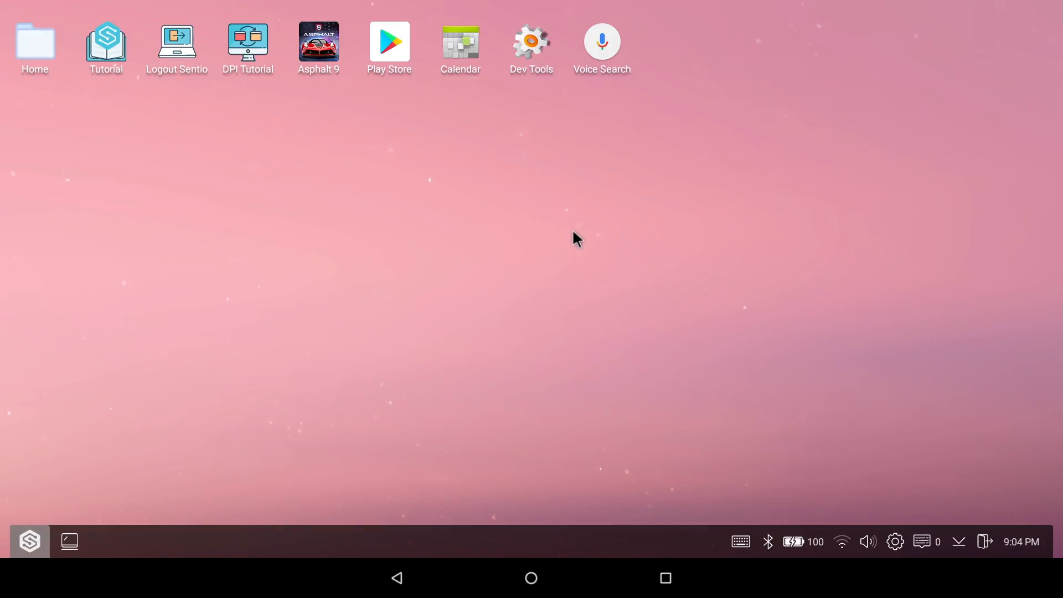
{"action": "mouse_move", "coordinate": [560, 227]}
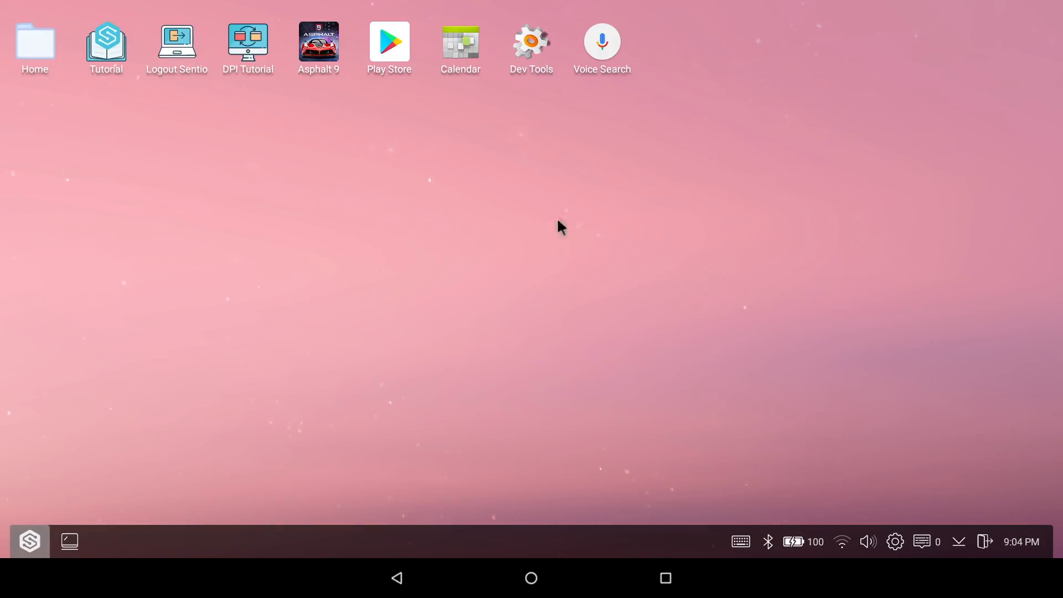
{"action": "mouse_move", "coordinate": [767, 541]}
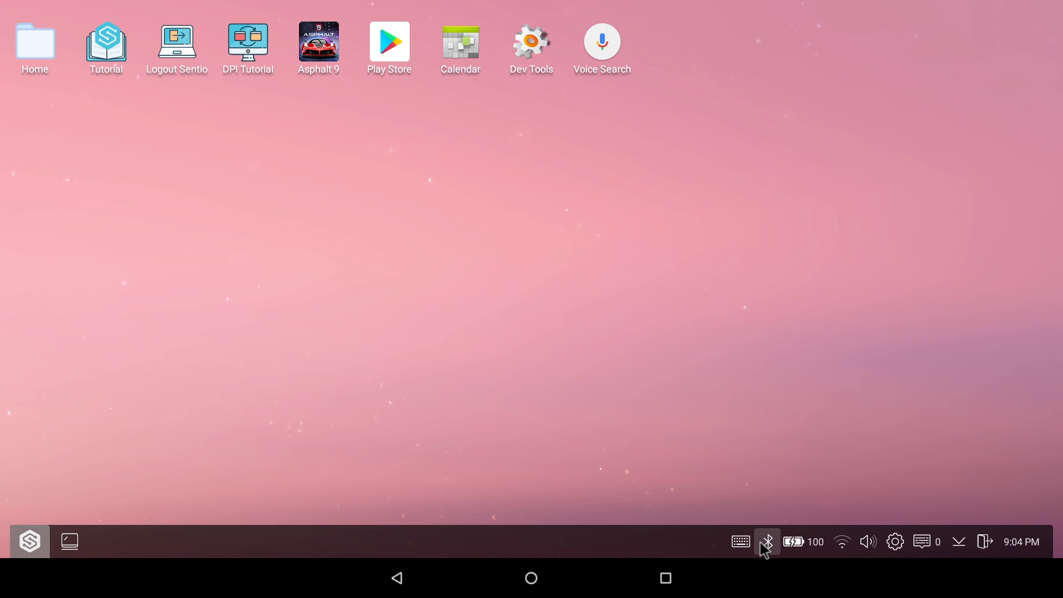
{"action": "mouse_move", "coordinate": [795, 543]}
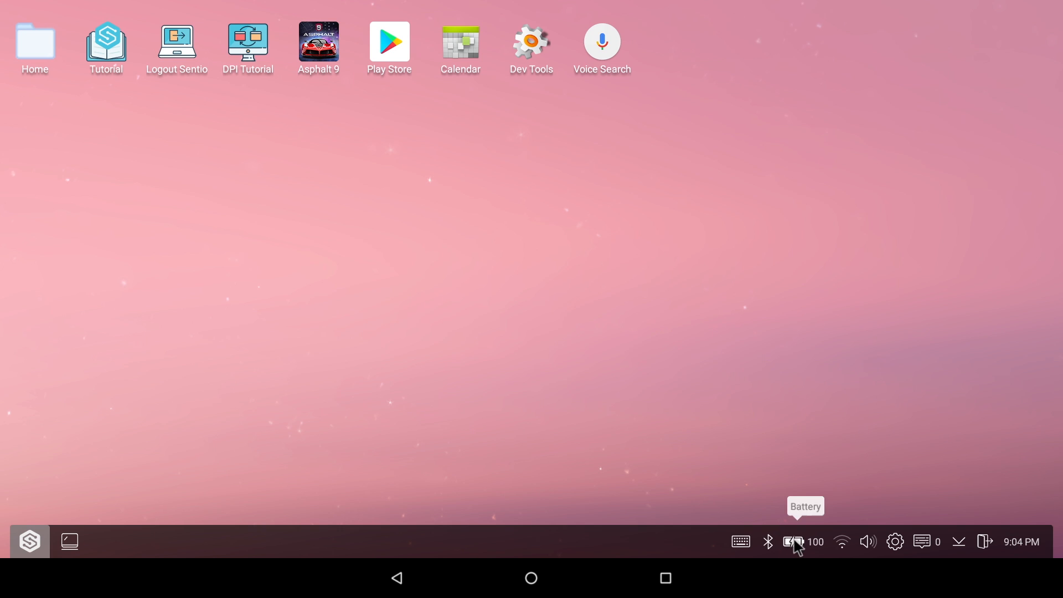
{"action": "mouse_move", "coordinate": [842, 541]}
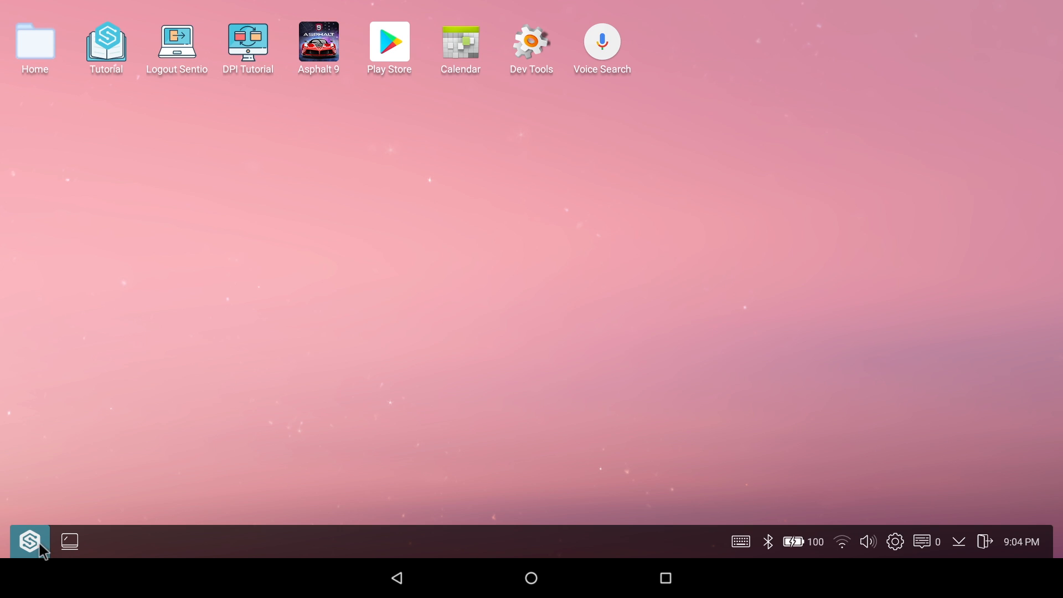
Use the Sentio start button to leave the desktop for the Android app drawer.
{"action": "left_click", "coordinate": [28, 542]}
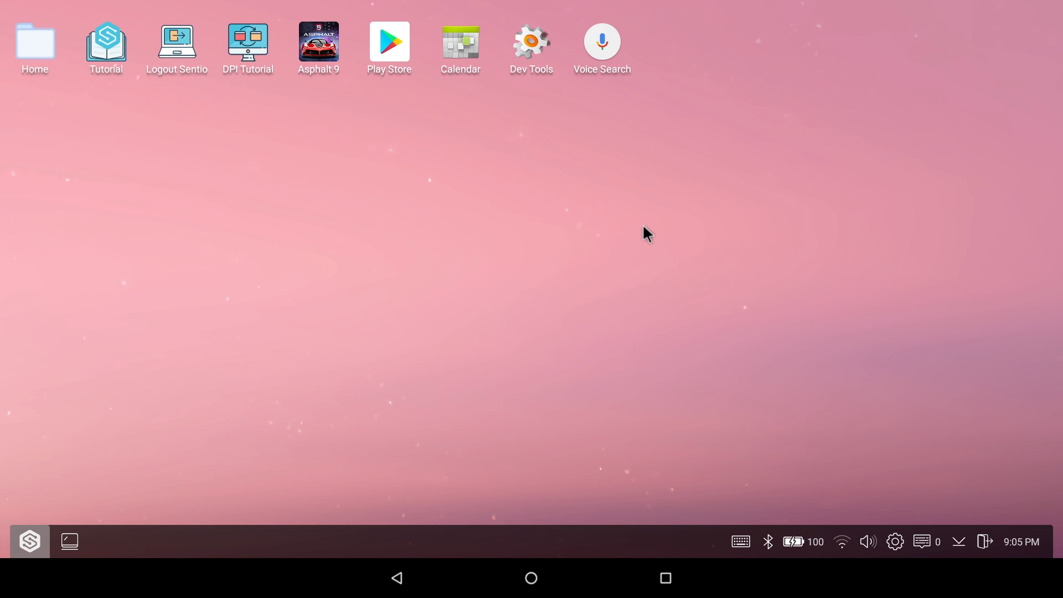
{"action": "mouse_move", "coordinate": [658, 577]}
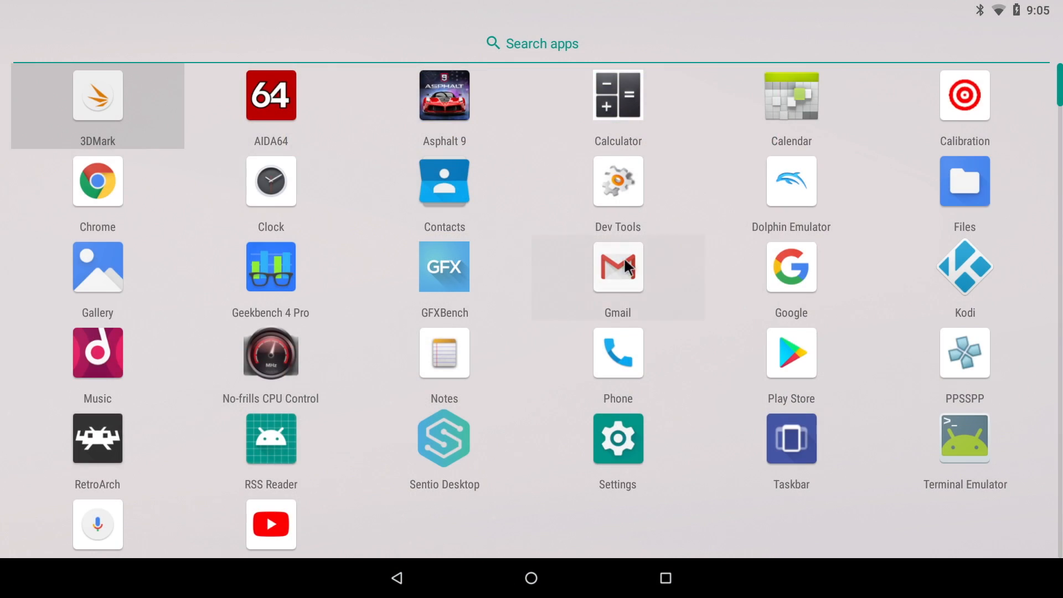
{"action": "mouse_move", "coordinate": [889, 325]}
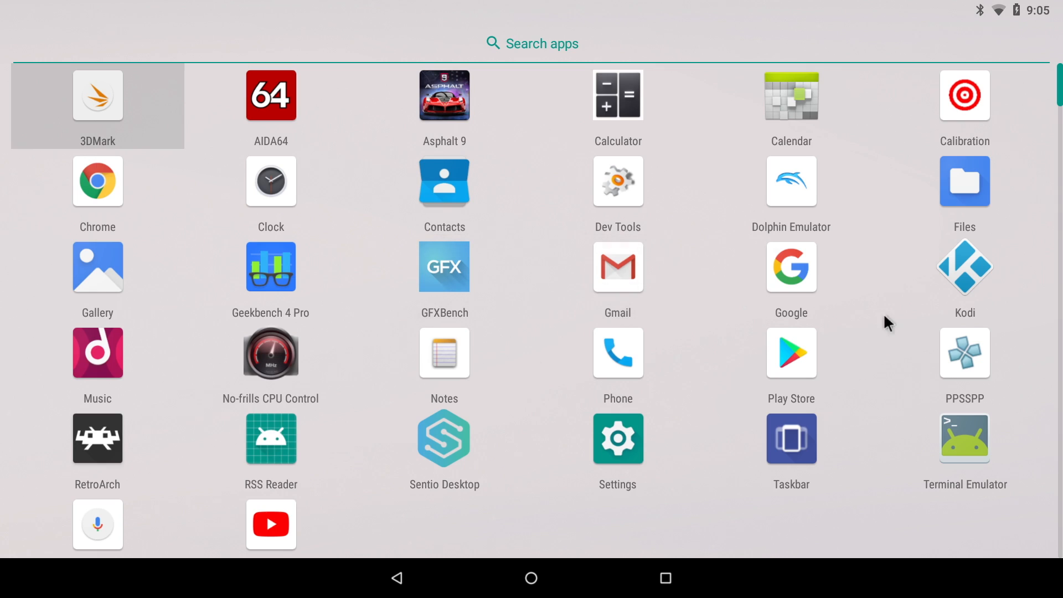
Launch Dolphin Emulator and browse its GameCube game library.
{"action": "left_click", "coordinate": [791, 180]}
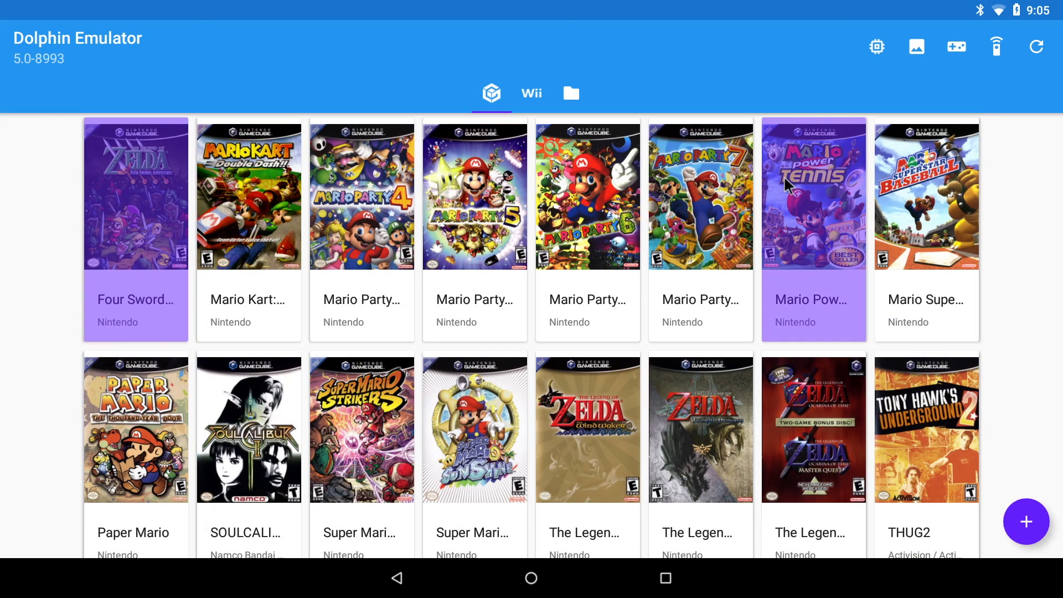
{"action": "mouse_move", "coordinate": [1048, 293]}
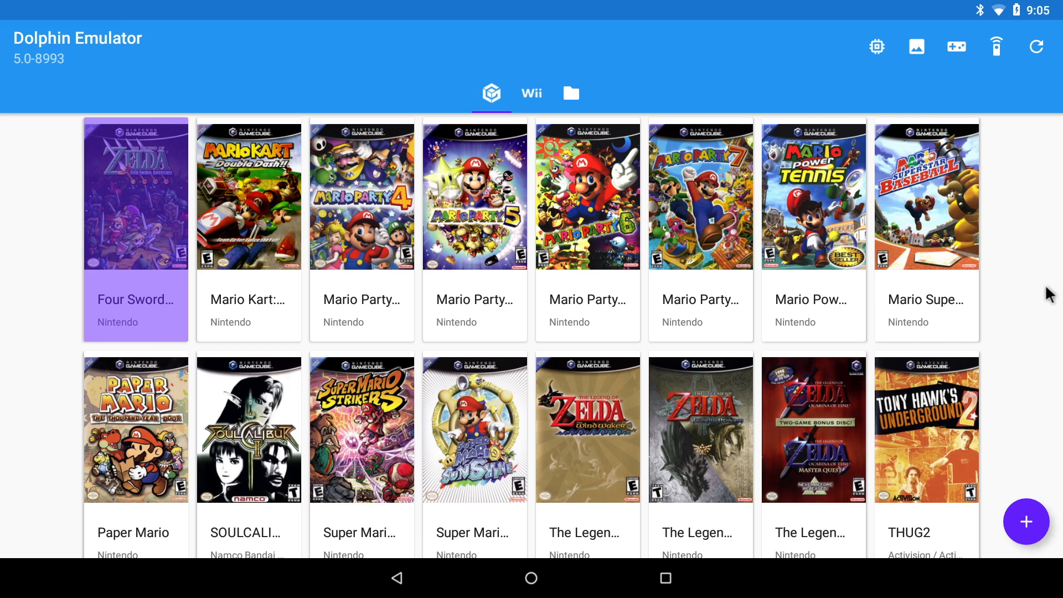
{"action": "left_click", "coordinate": [249, 429]}
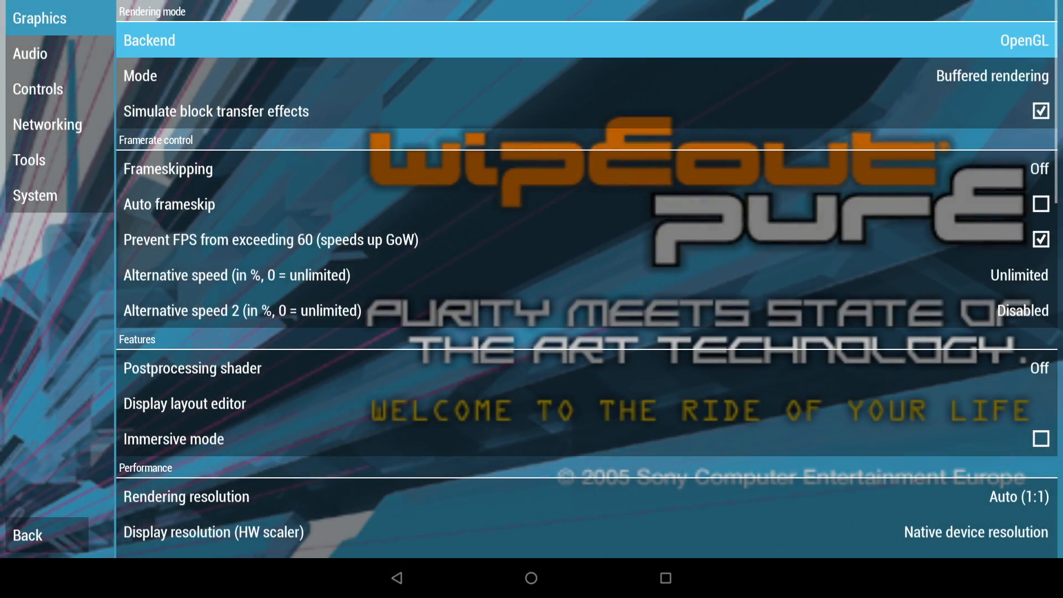
Review PPSSPP Graphics settings down to the FPS counter, return to the game menu and start a search.
{"action": "scroll", "scroll_direction": "down", "scroll_amount": 3}
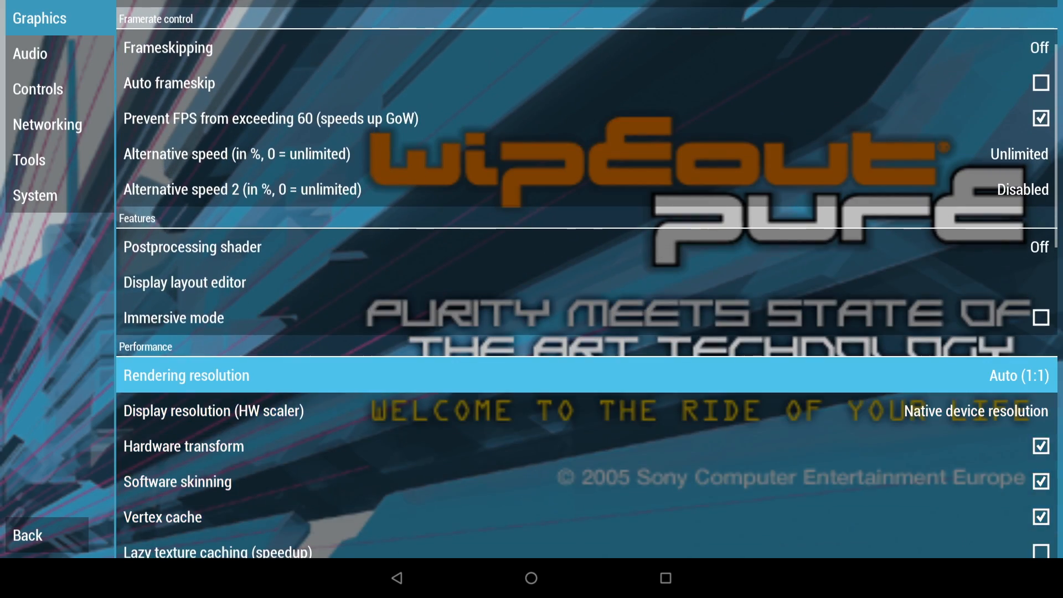
{"action": "scroll", "scroll_direction": "down", "scroll_amount": 3}
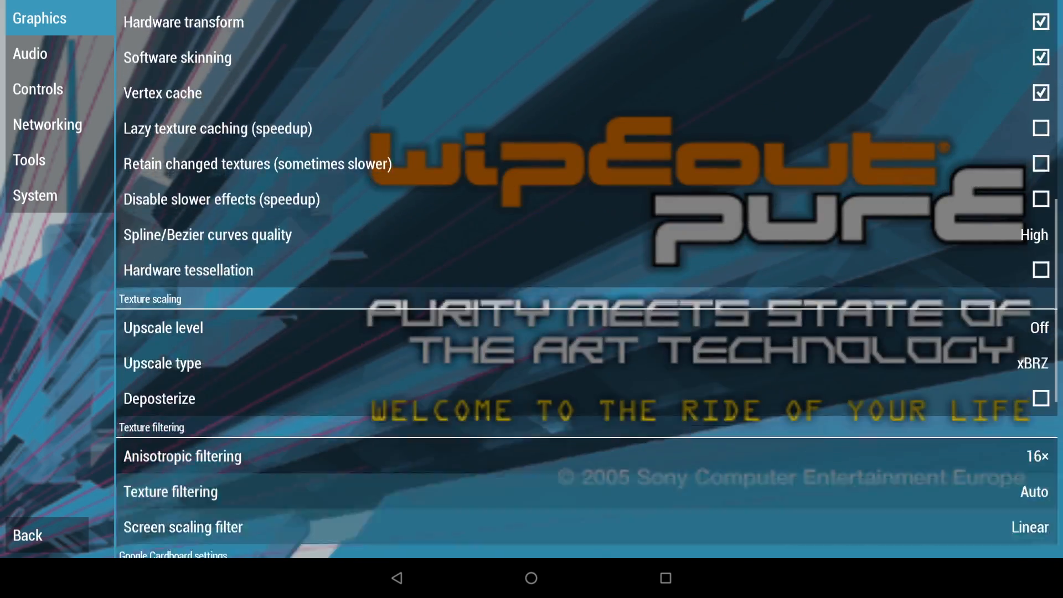
{"action": "scroll", "scroll_direction": "down", "scroll_amount": 3}
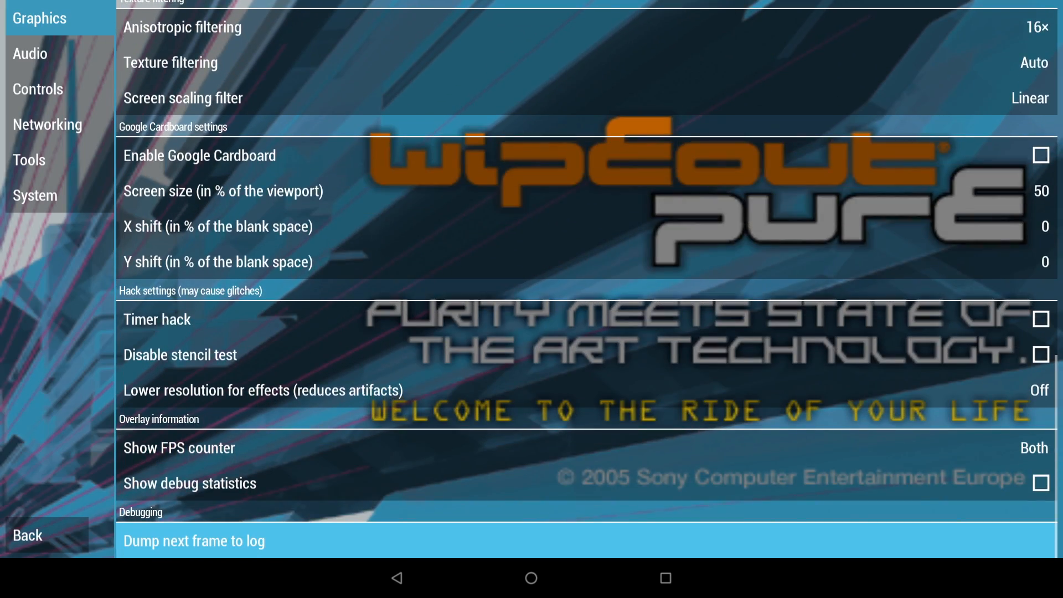
{"action": "left_click", "coordinate": [27, 536]}
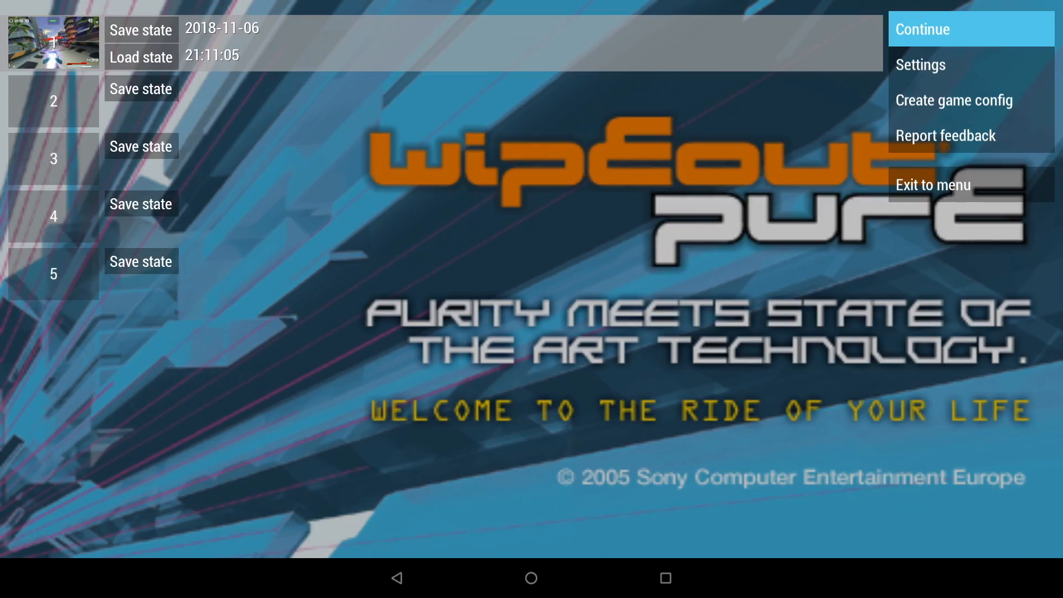
{"action": "left_click", "coordinate": [970, 29]}
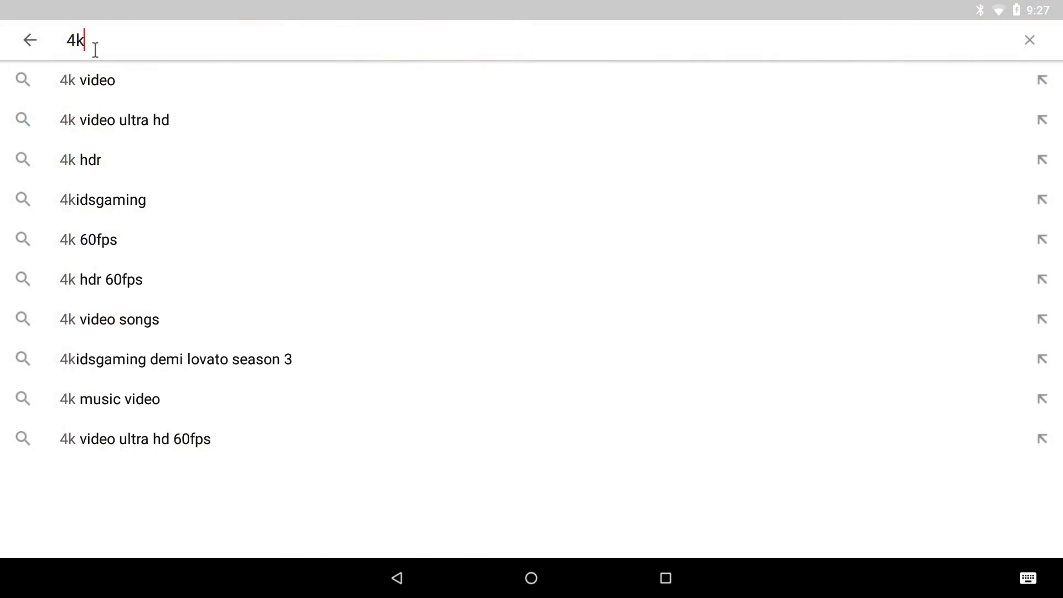
Play the COSTA RICA IN 4K 60fps HDR video and show its playback quality choices.
{"action": "left_click", "coordinate": [86, 80]}
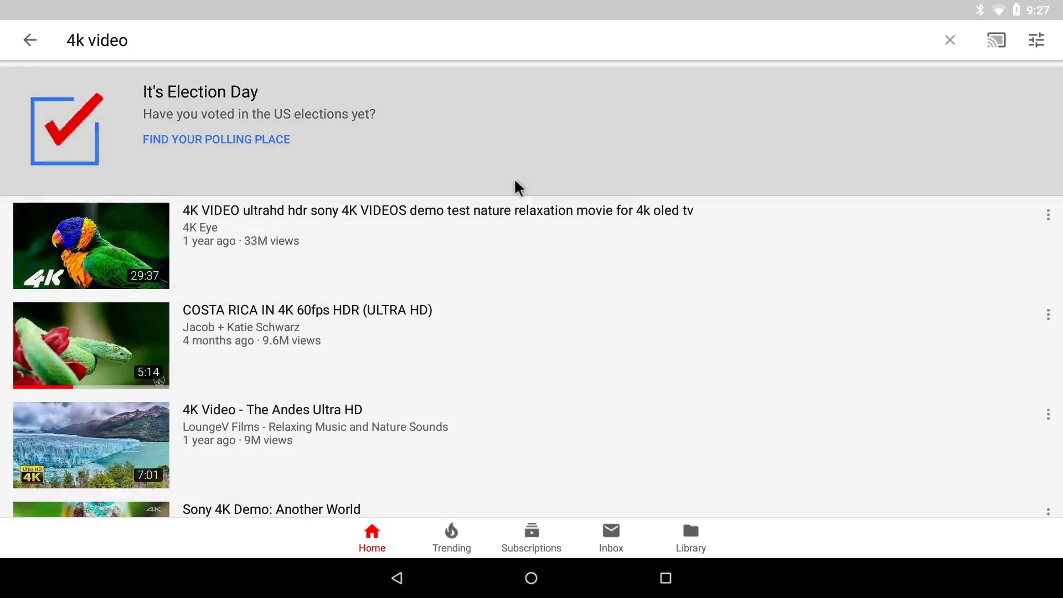
{"action": "left_click", "coordinate": [89, 344]}
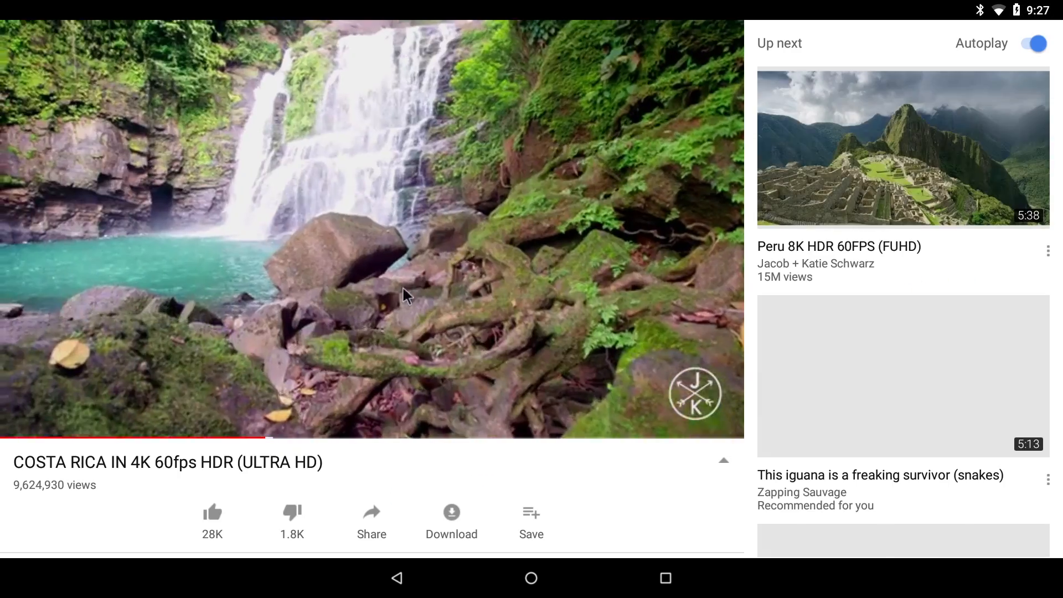
{"action": "left_click", "coordinate": [729, 41]}
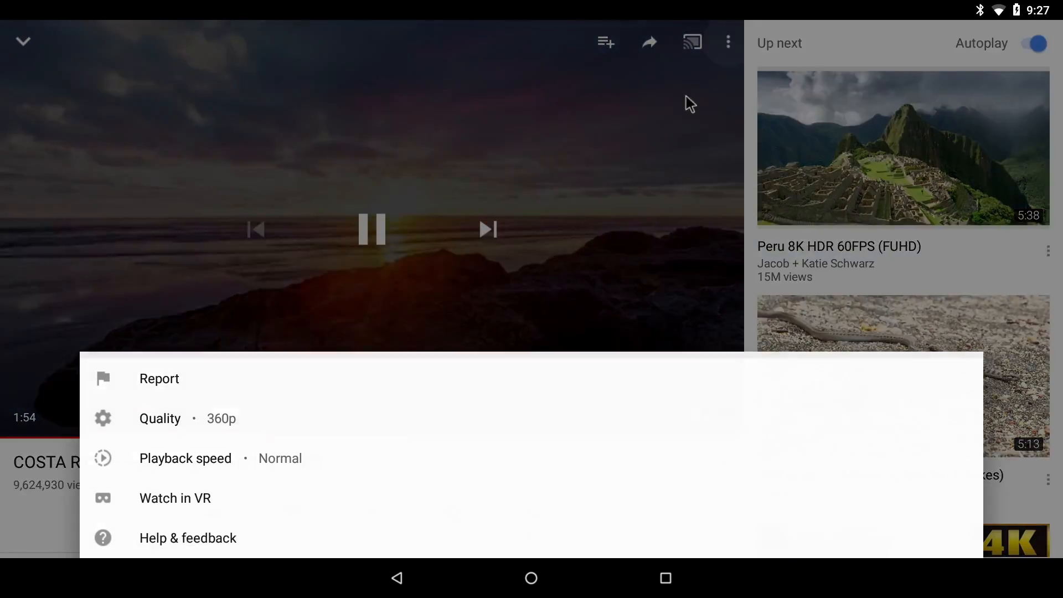
{"action": "left_click", "coordinate": [160, 418]}
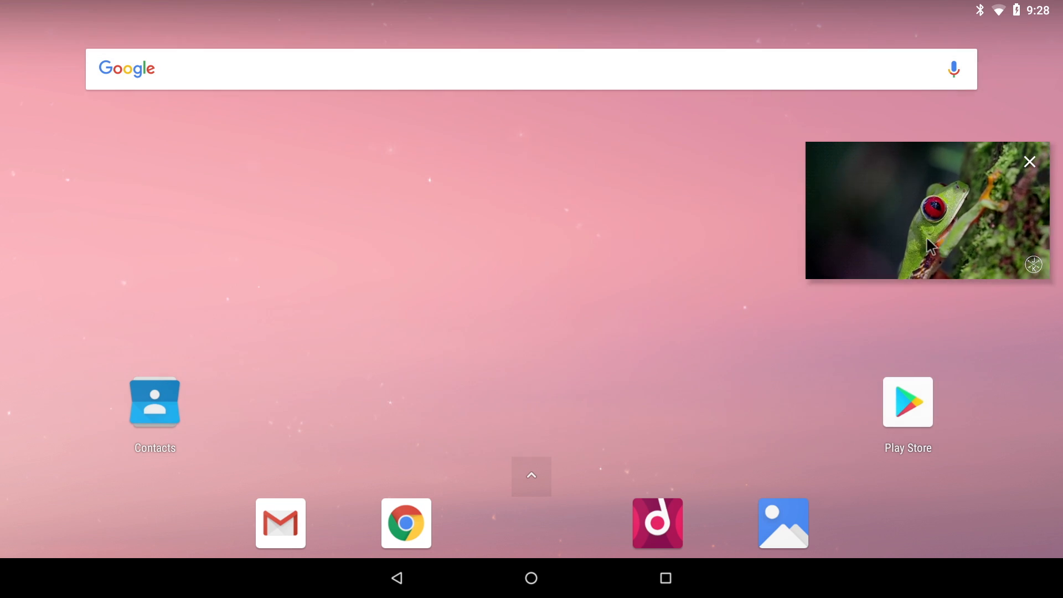
Launch Chrome to the Amazon Echo Dot Kids Edition page while the video floats in picture-in-picture.
{"action": "left_click", "coordinate": [530, 476]}
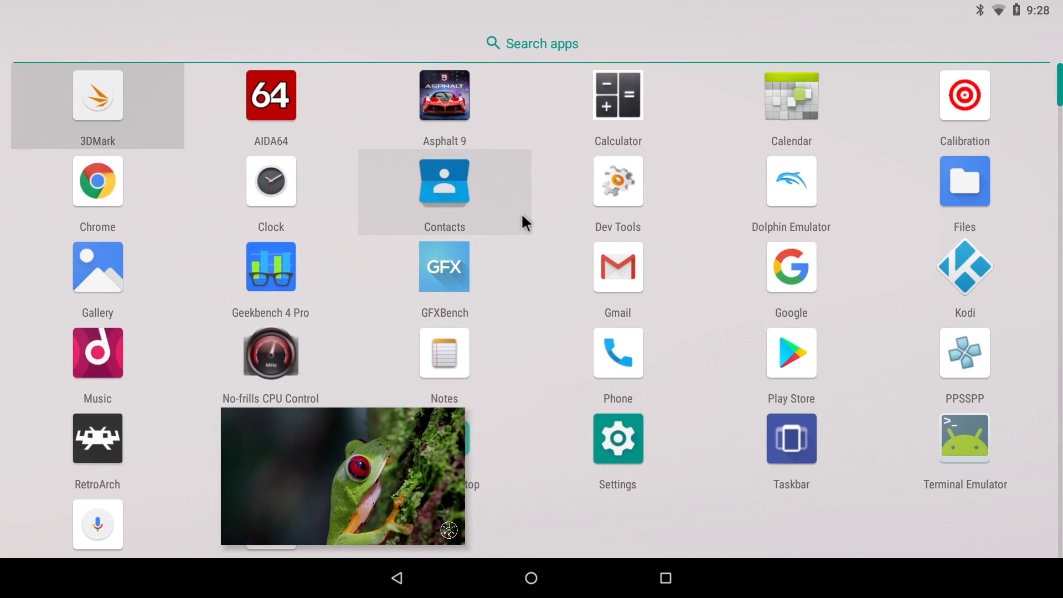
{"action": "left_click", "coordinate": [964, 266]}
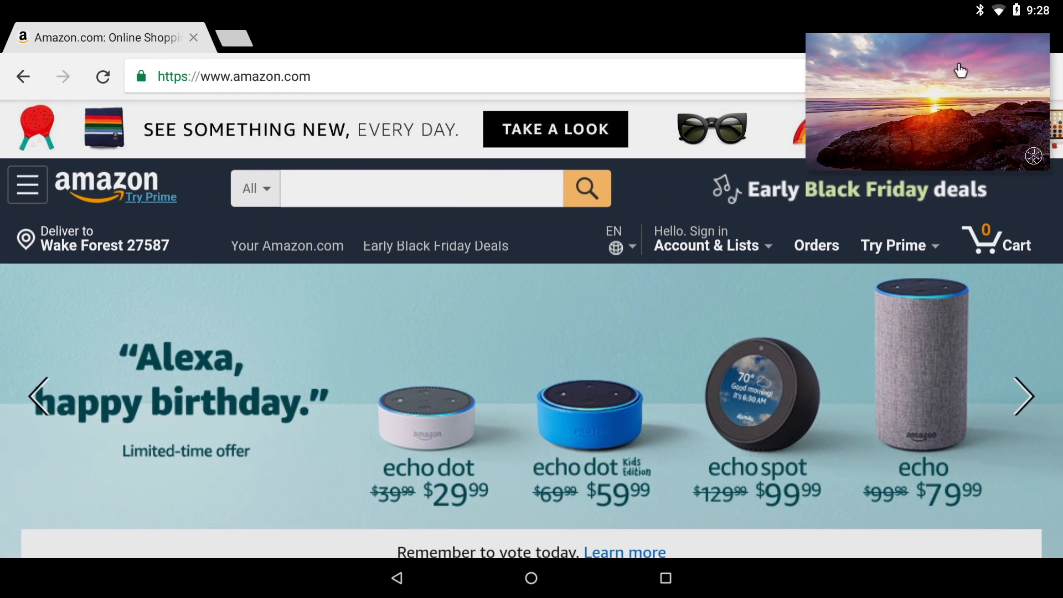
{"action": "scroll", "scroll_direction": "down", "scroll_amount": 3}
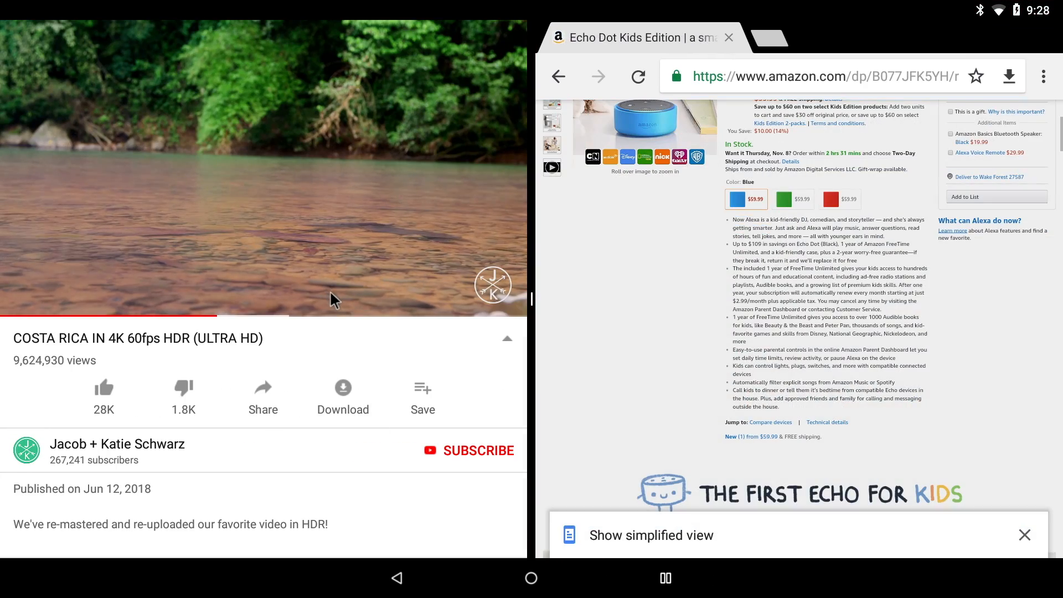
Scrub the floating video, then clear all recent apps and dismiss the picture-in-picture window.
{"action": "left_click", "coordinate": [264, 169]}
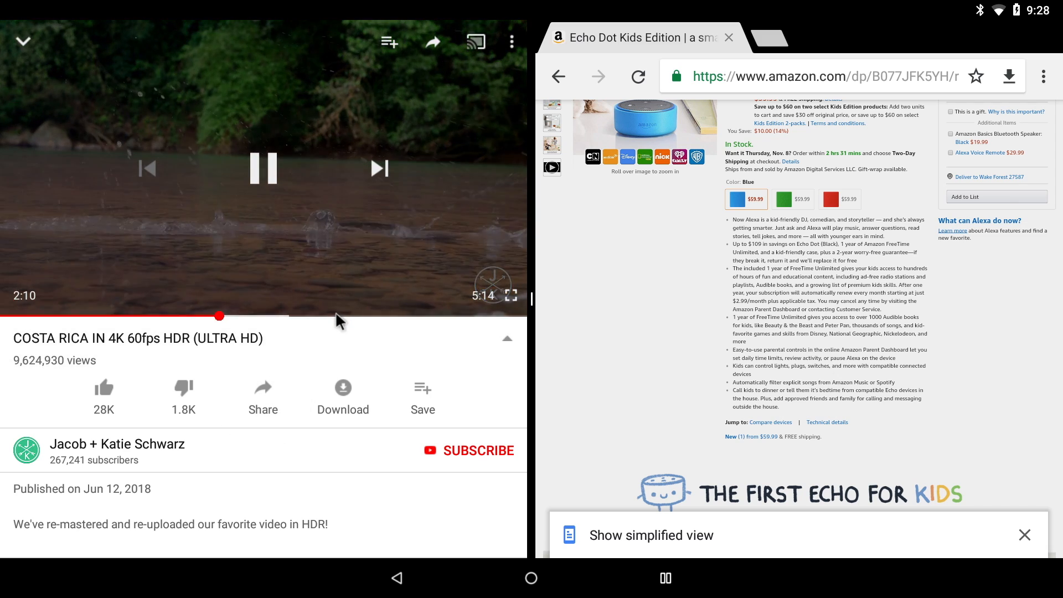
{"action": "left_click_drag", "start_coordinate": [219, 316], "coordinate": [408, 316]}
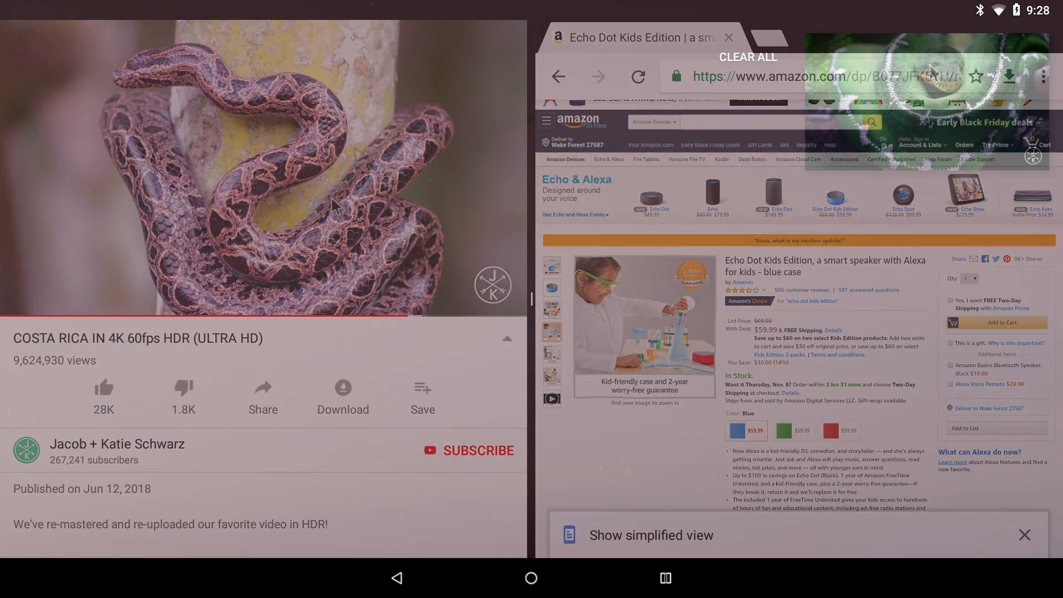
{"action": "left_click", "coordinate": [531, 578]}
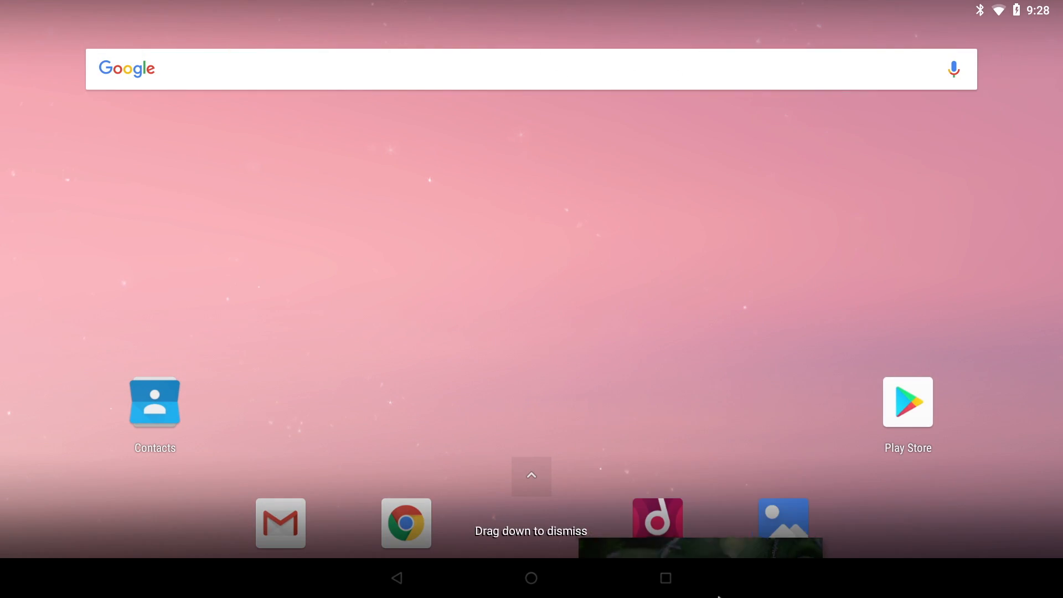